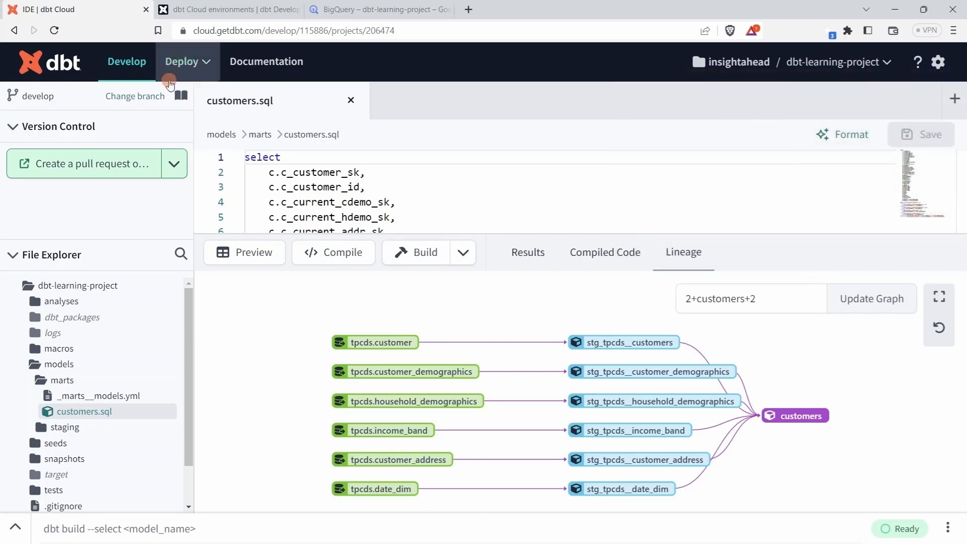
Step: Go to Deploy > Environments to list the Development and Pre-Prod environments
left_click(182, 61)
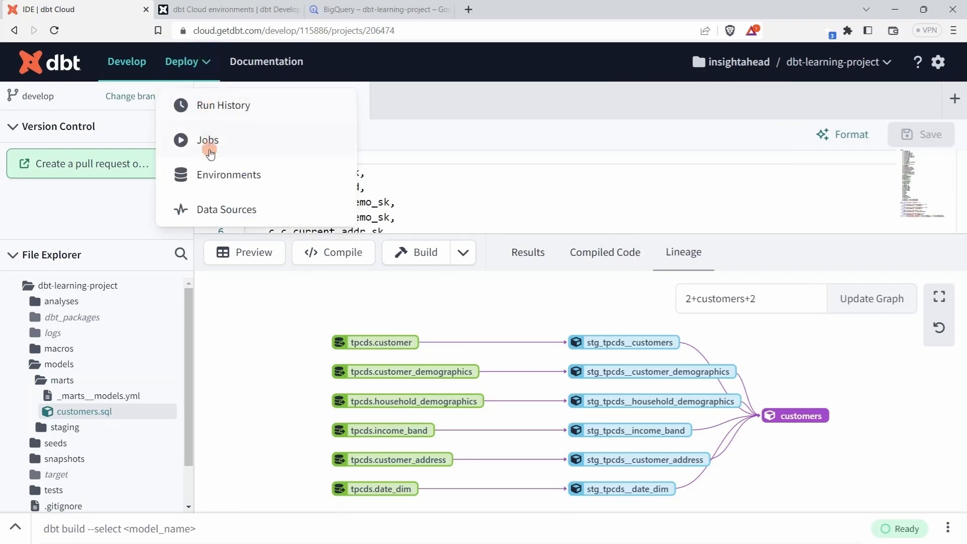
mouse_move(230, 183)
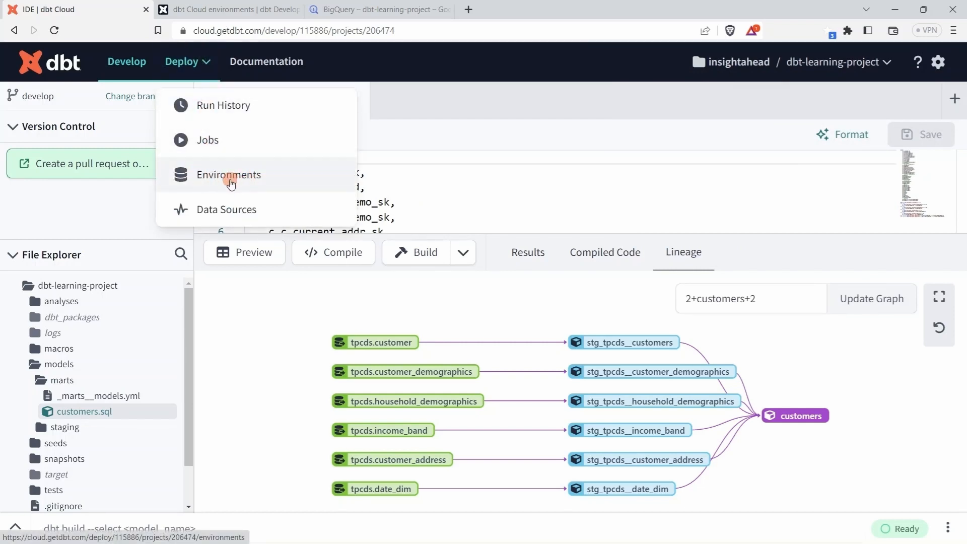
left_click(228, 174)
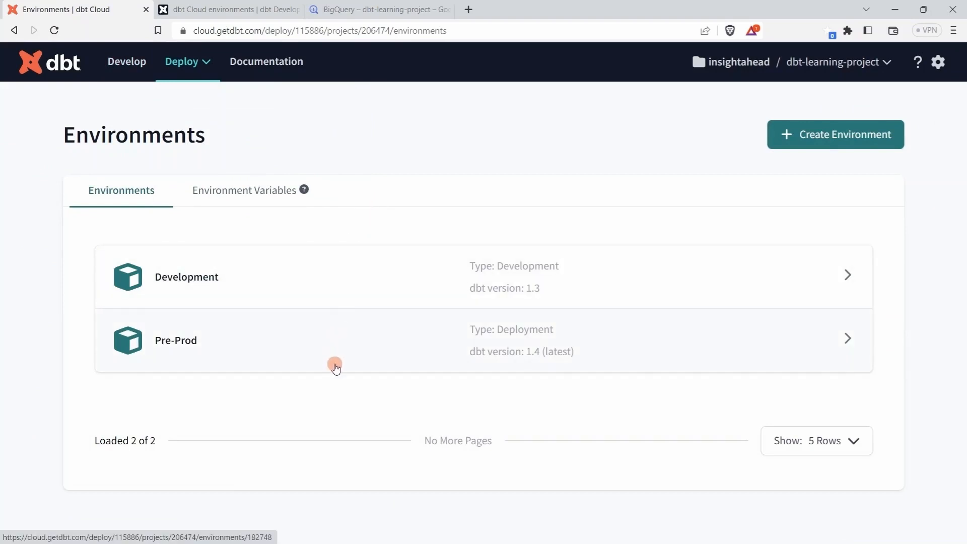
mouse_move(188, 287)
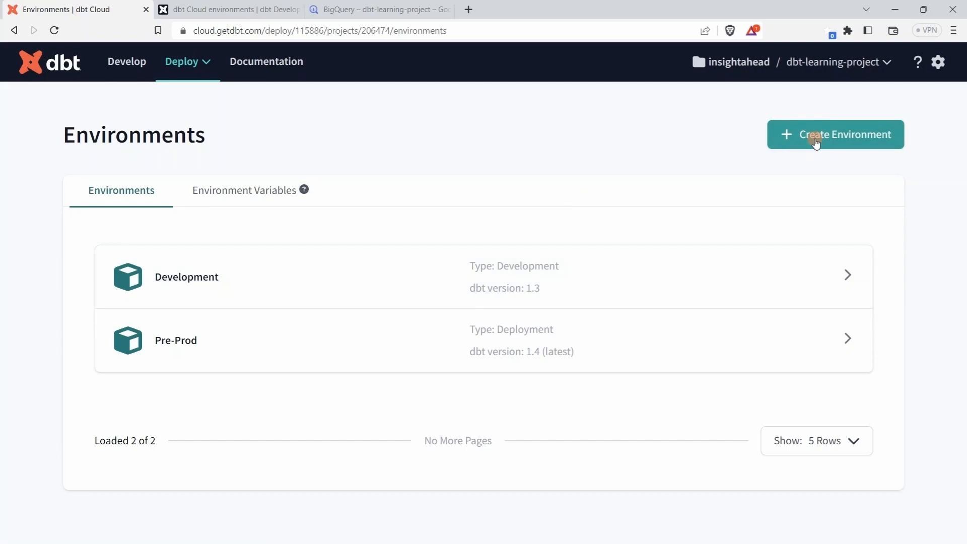
Step: Start a new environment named 'Production' on dbt version 1.3
left_click(836, 134)
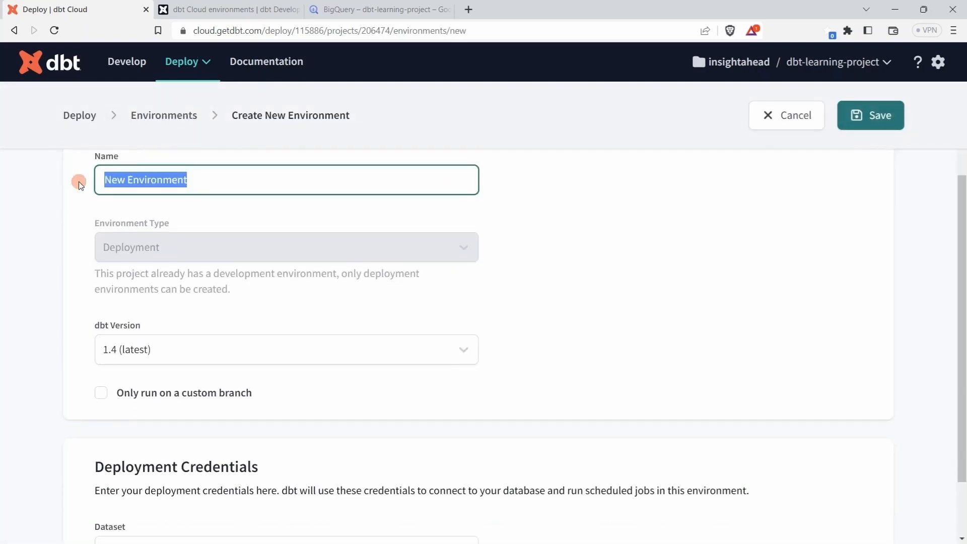
type("Production")
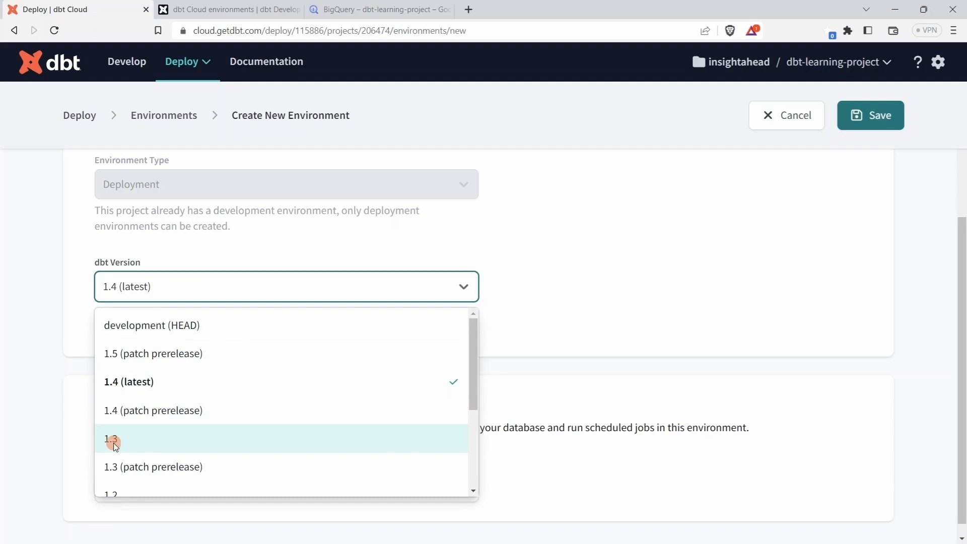
left_click(109, 439)
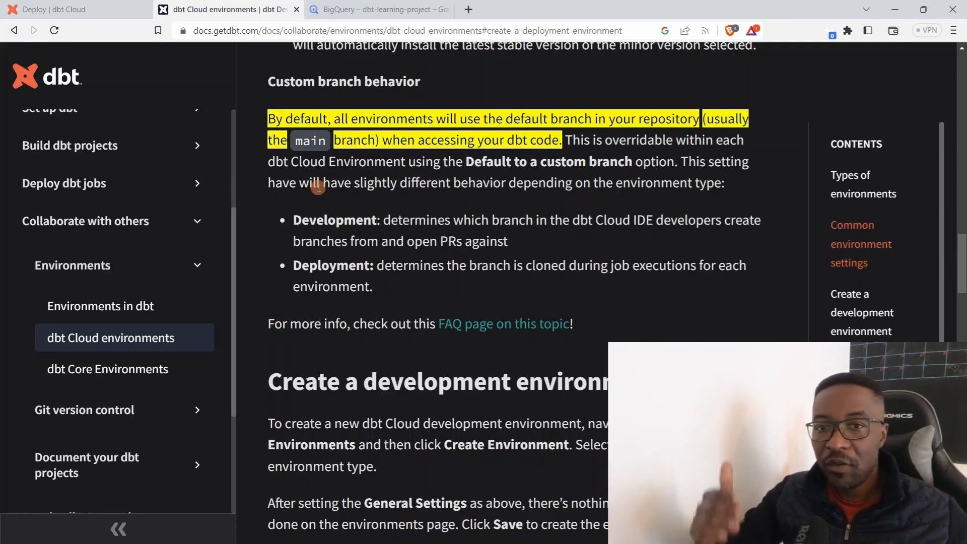
mouse_move(357, 169)
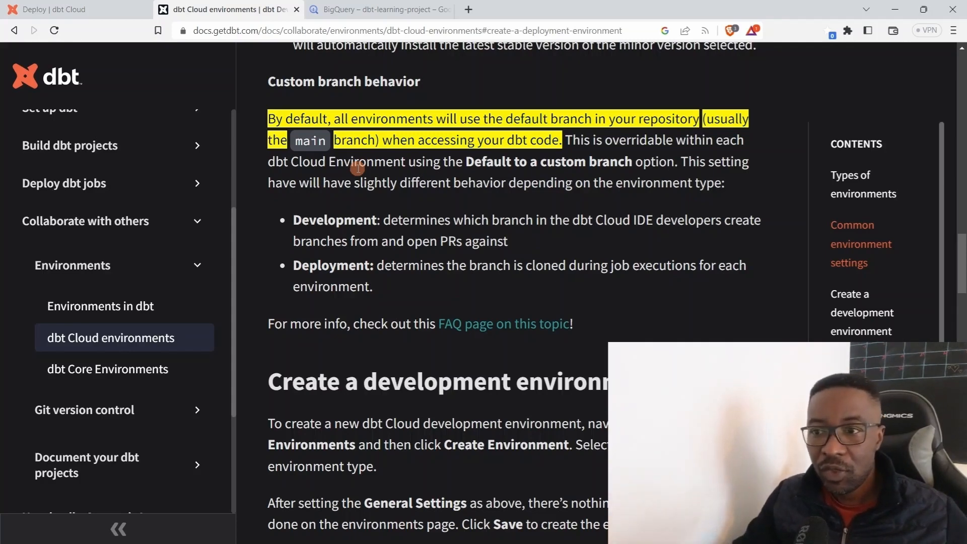
Step: Glance back at the environment form, then read the docs' Deployment credentials section
left_click(55, 9)
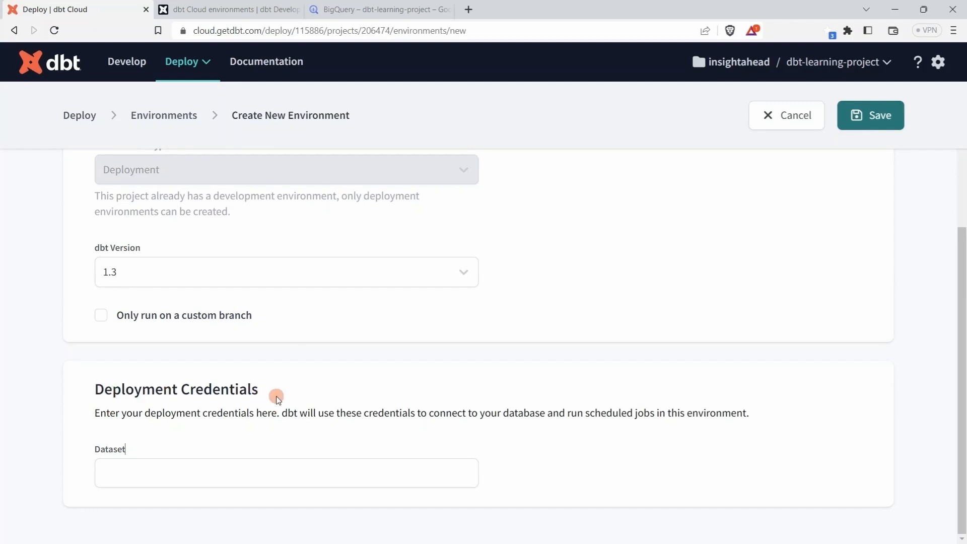
mouse_move(265, 400)
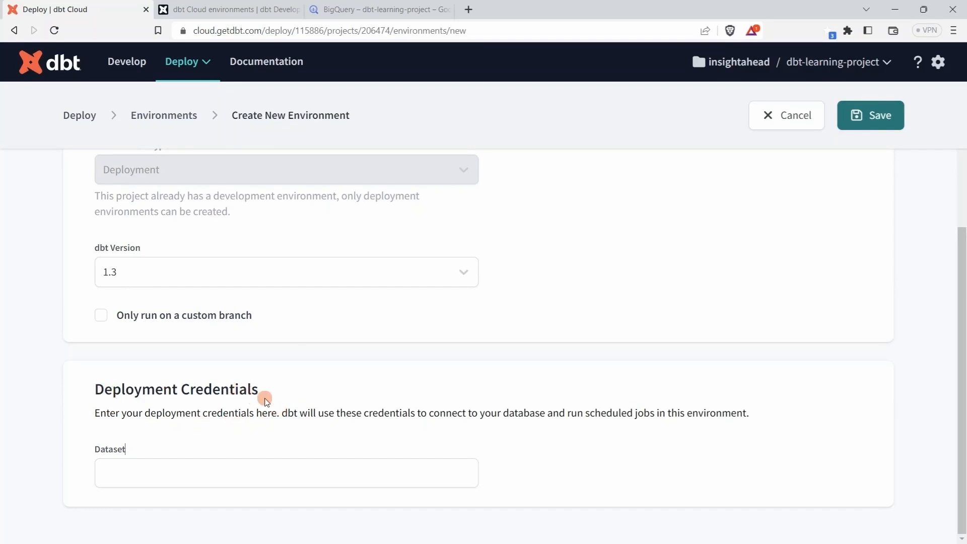
mouse_move(193, 122)
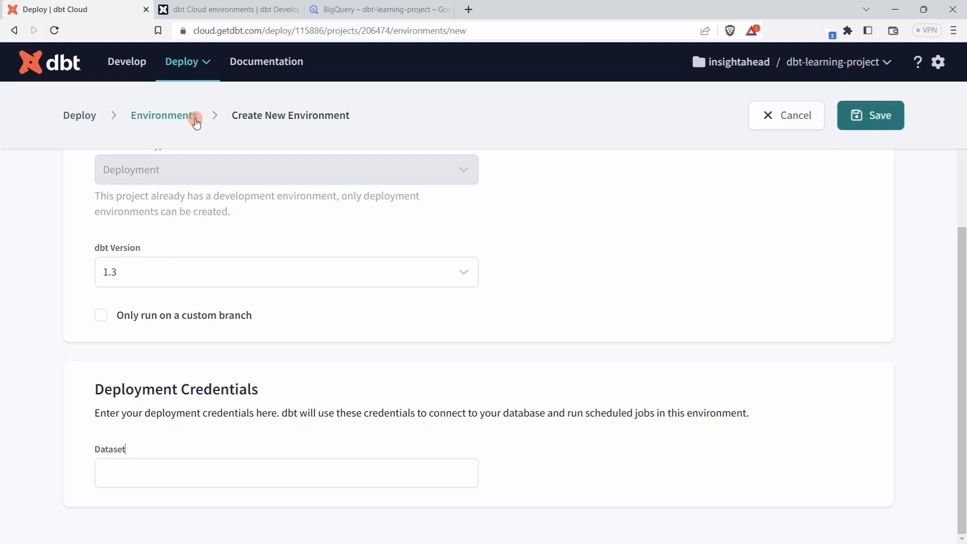
left_click(236, 9)
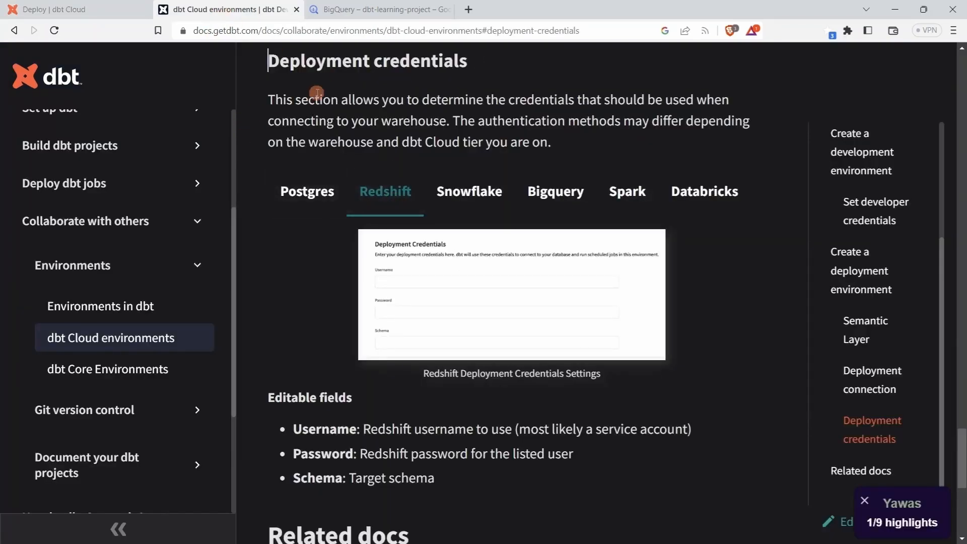
mouse_move(394, 106)
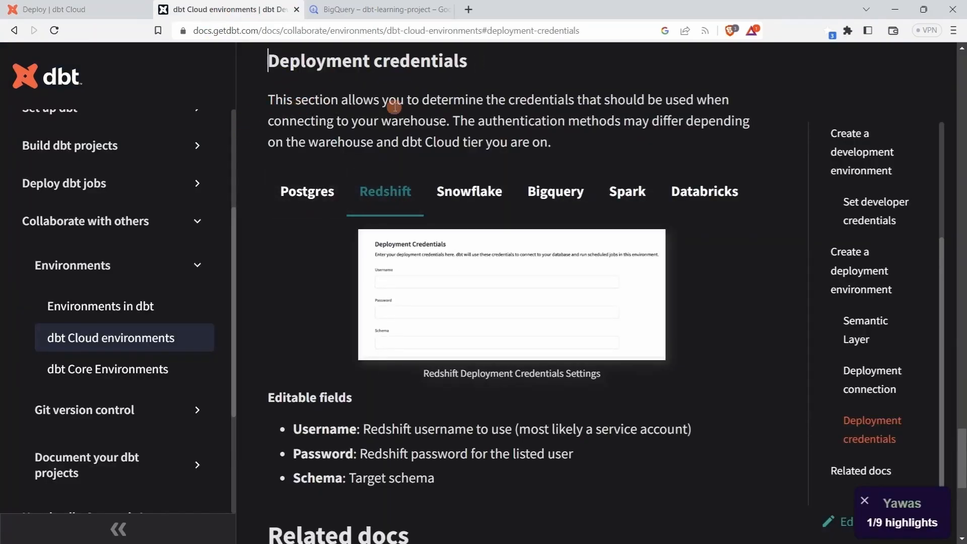
mouse_move(516, 101)
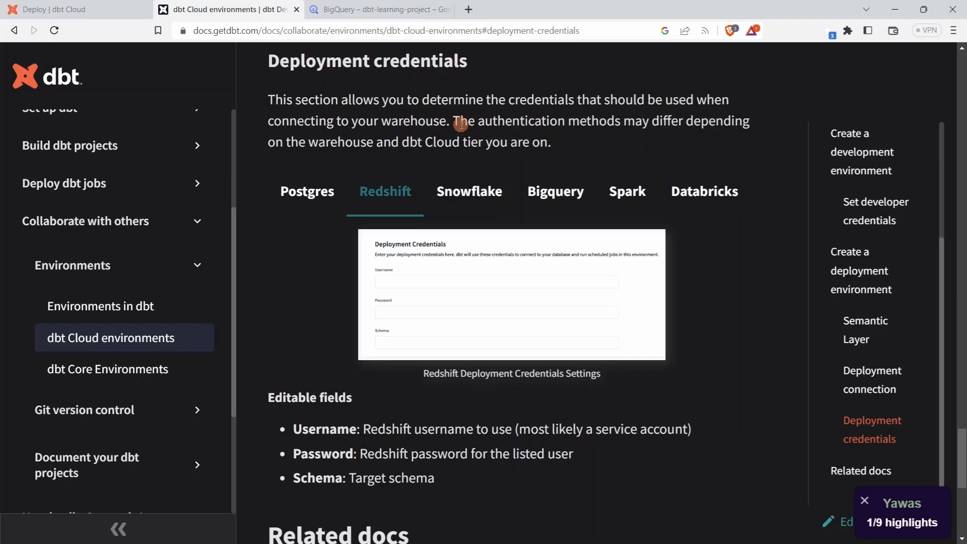
mouse_move(638, 133)
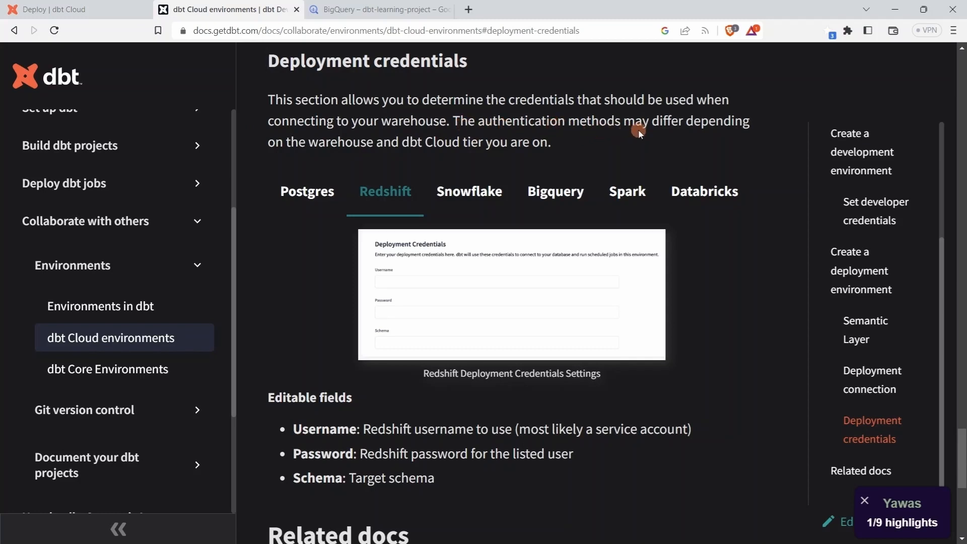
mouse_move(645, 142)
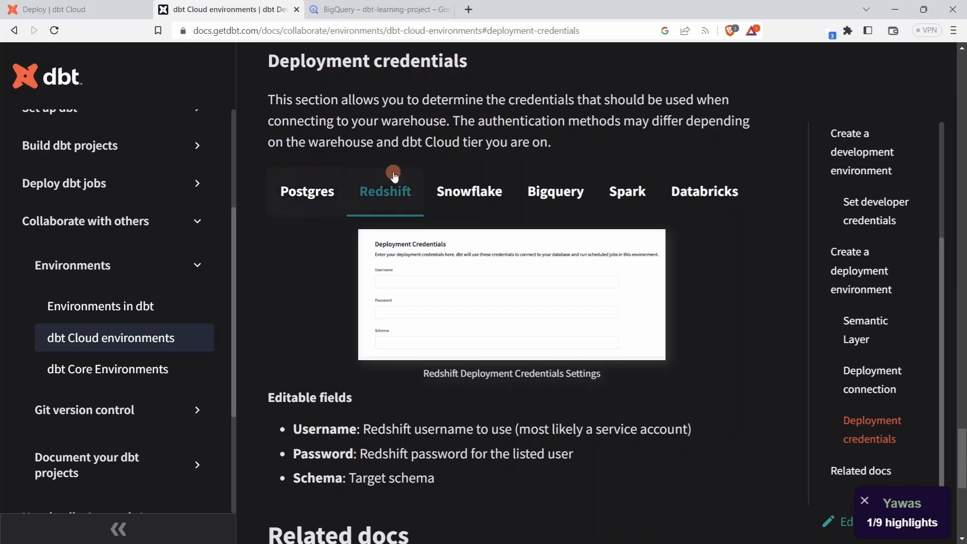
left_click(307, 191)
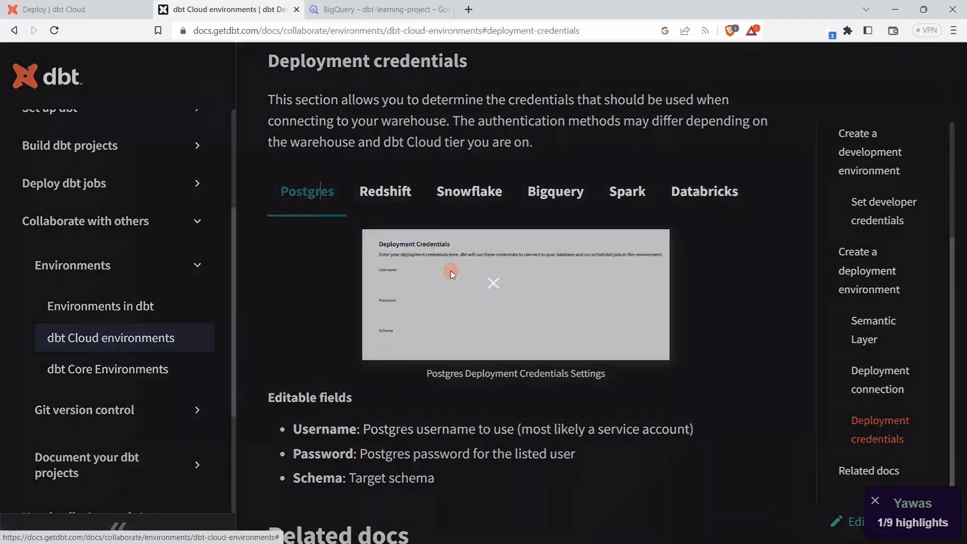
left_click(451, 274)
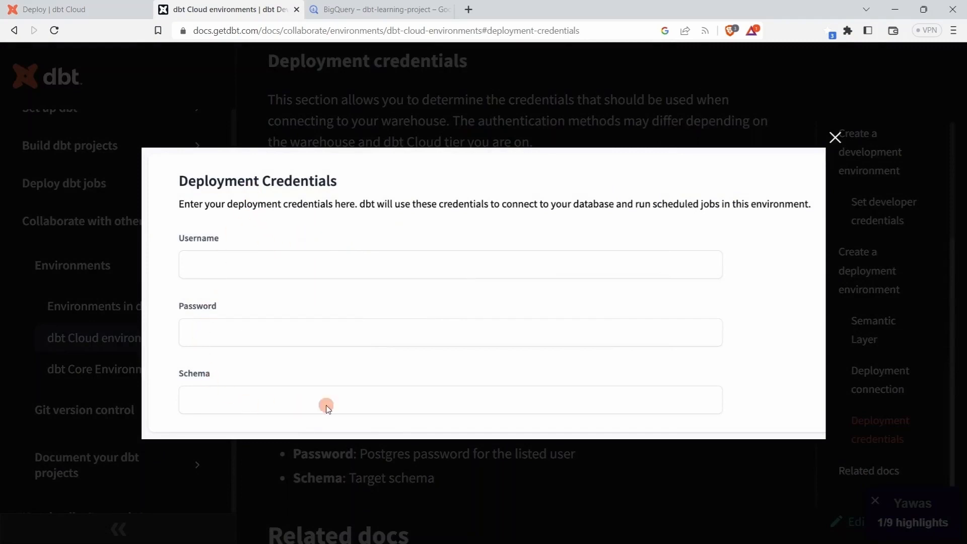
left_click(835, 137)
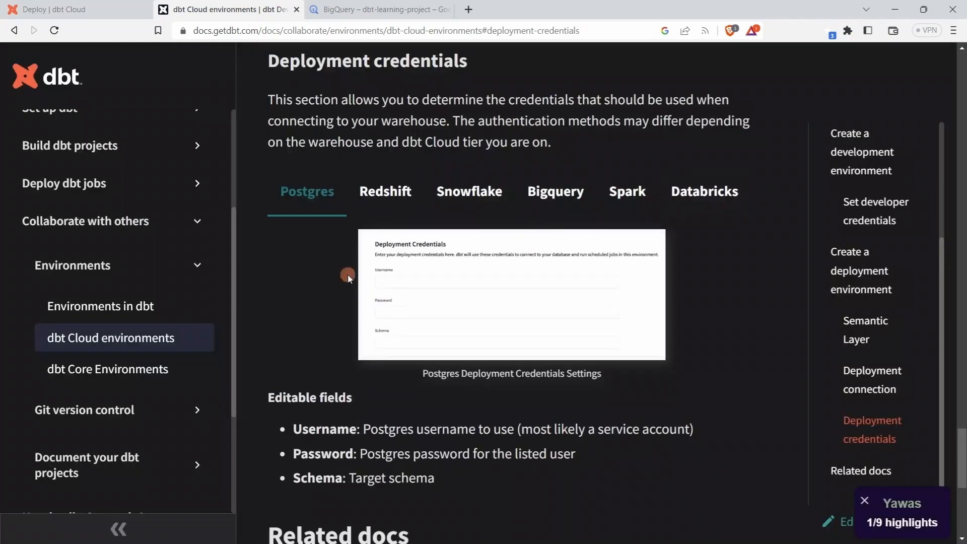
left_click(469, 191)
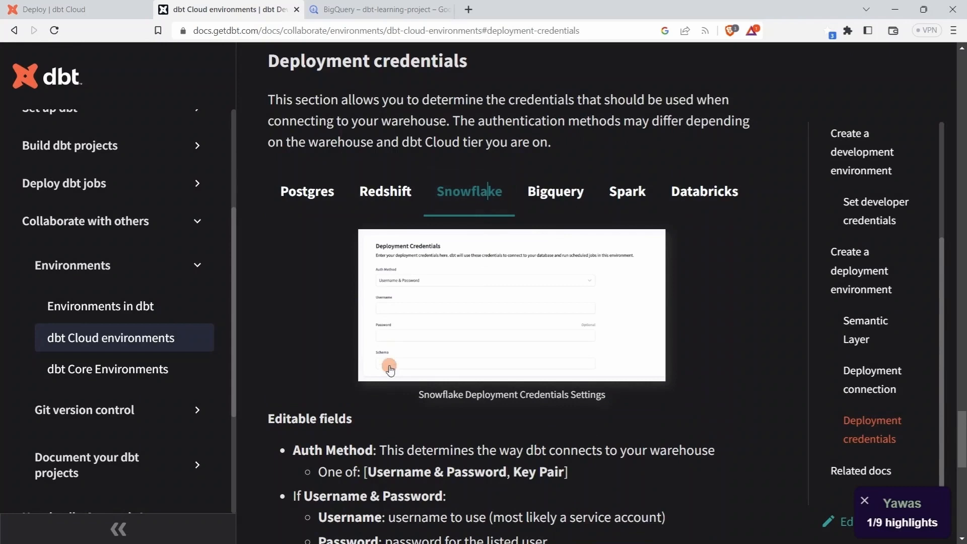
left_click(555, 192)
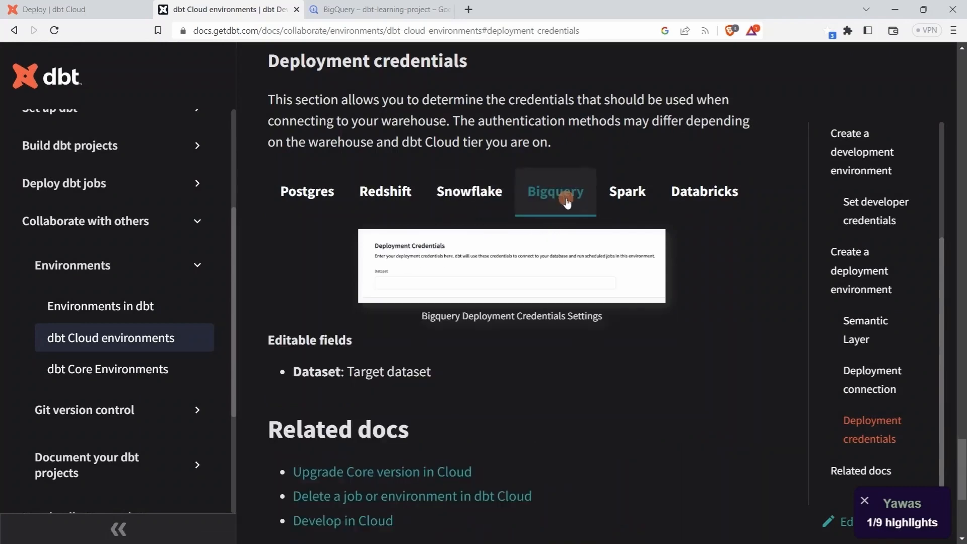
mouse_move(473, 284)
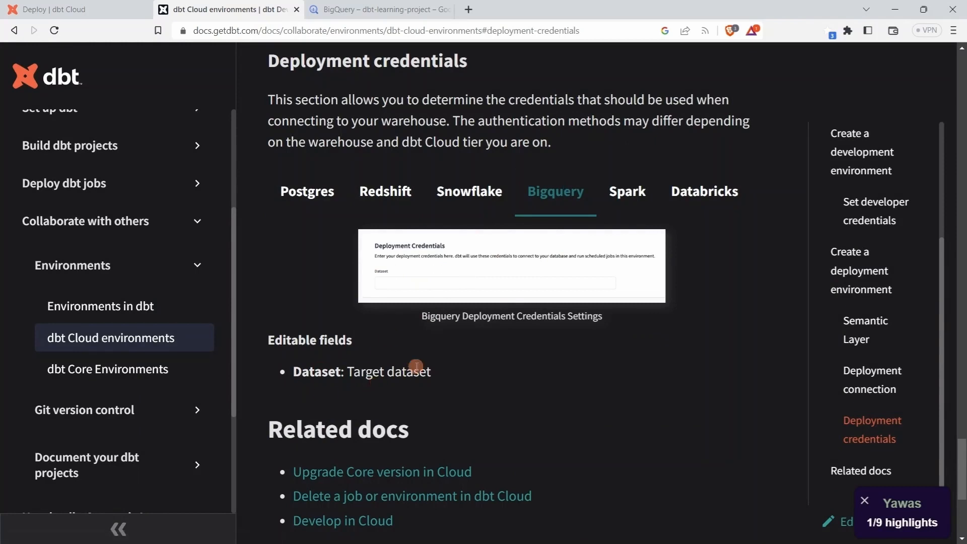
double_click(415, 372)
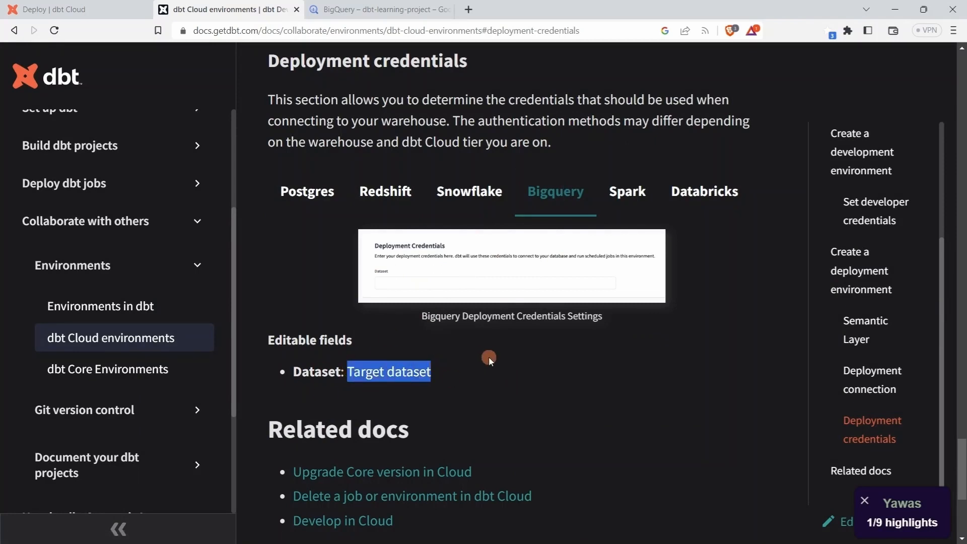
left_click(704, 191)
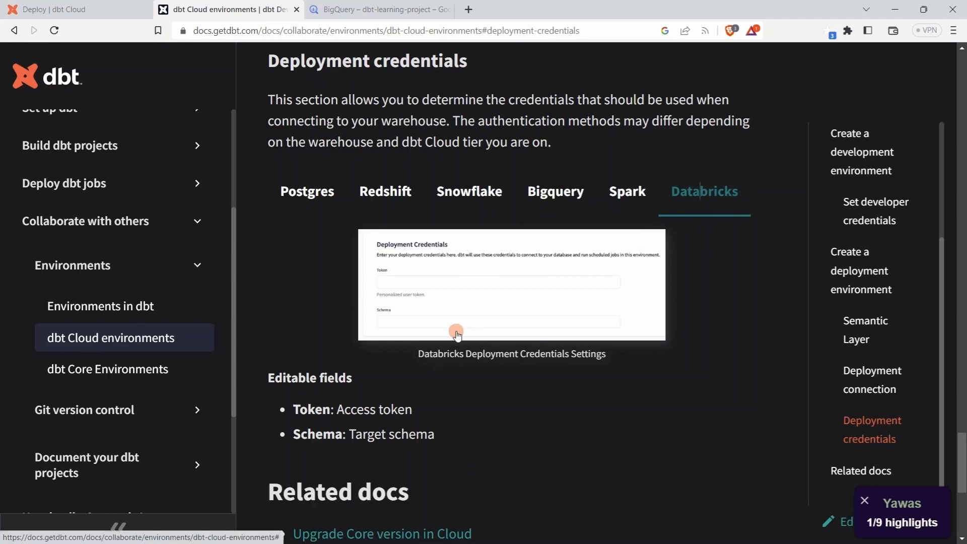
left_click(555, 191)
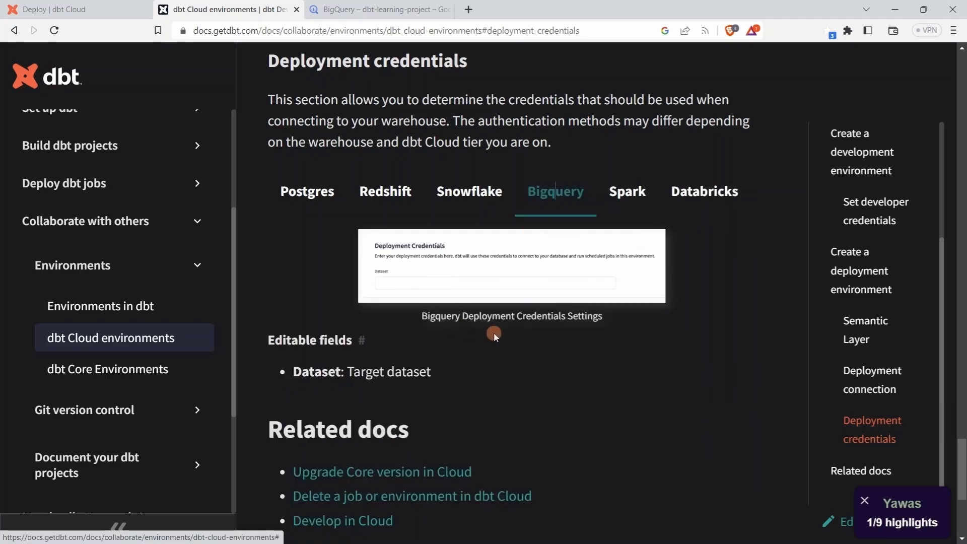
mouse_move(454, 286)
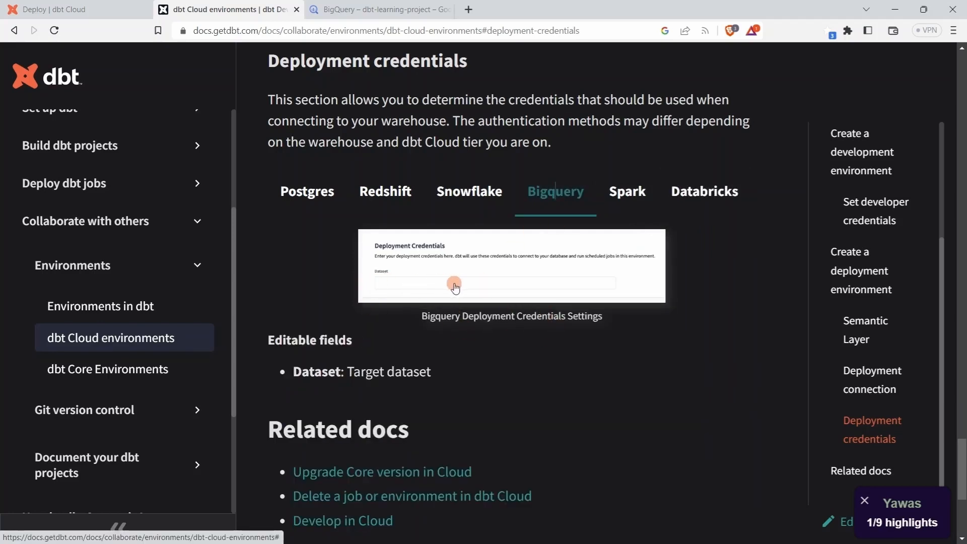
left_click(385, 191)
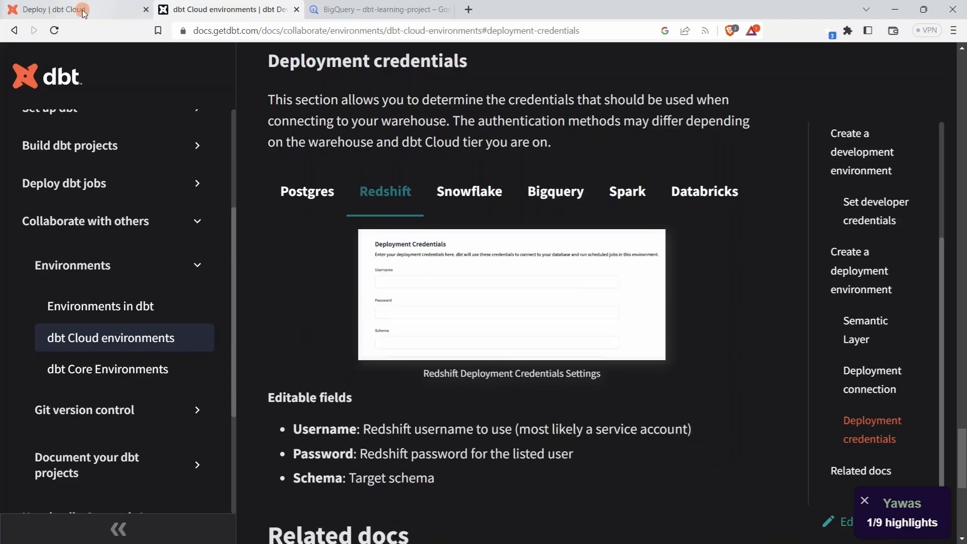
Step: Save the Production environment with the dbt_production dataset
left_click(61, 9)
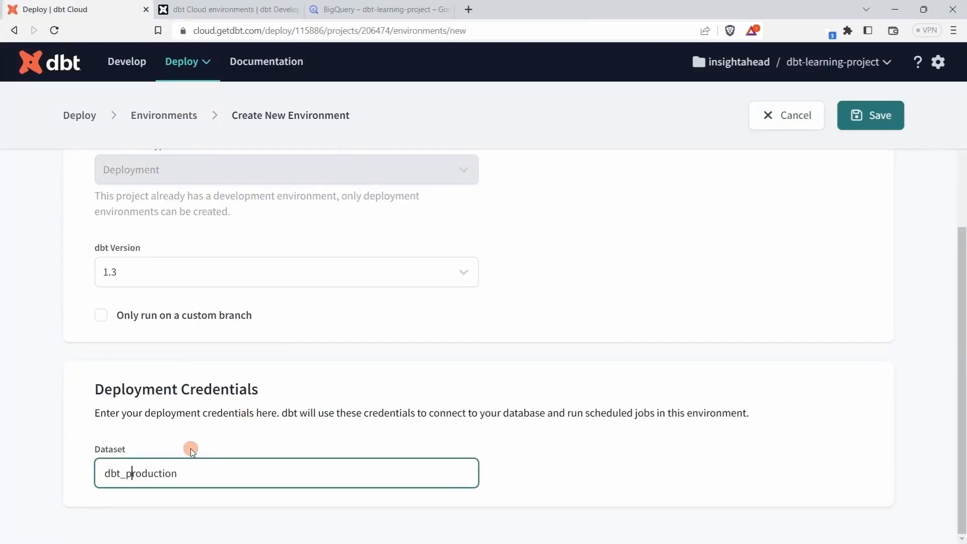
mouse_move(212, 414)
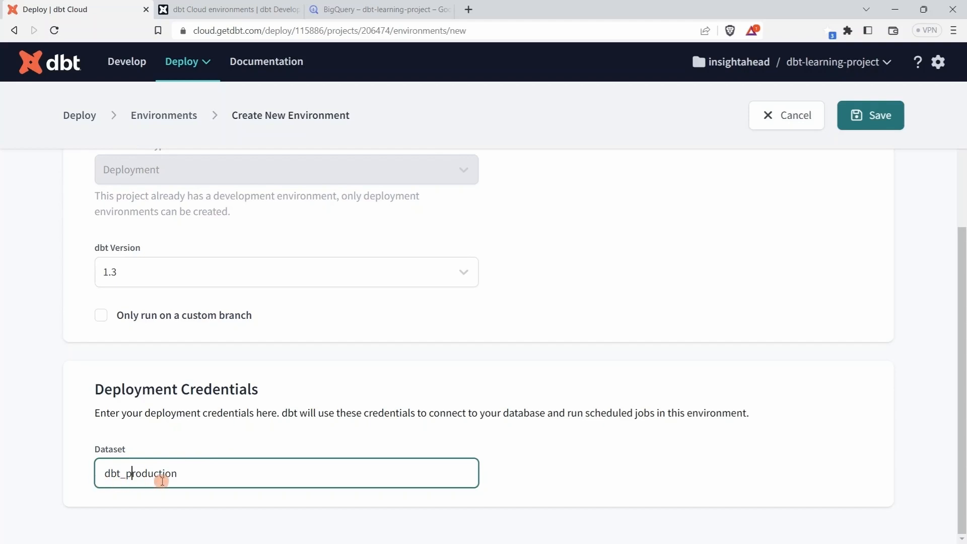
scroll("up", 3)
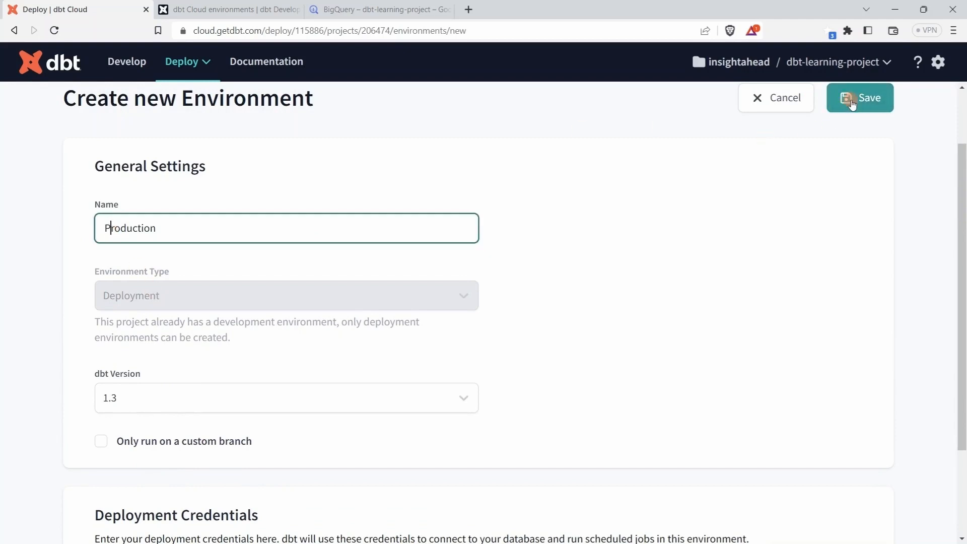
left_click(860, 98)
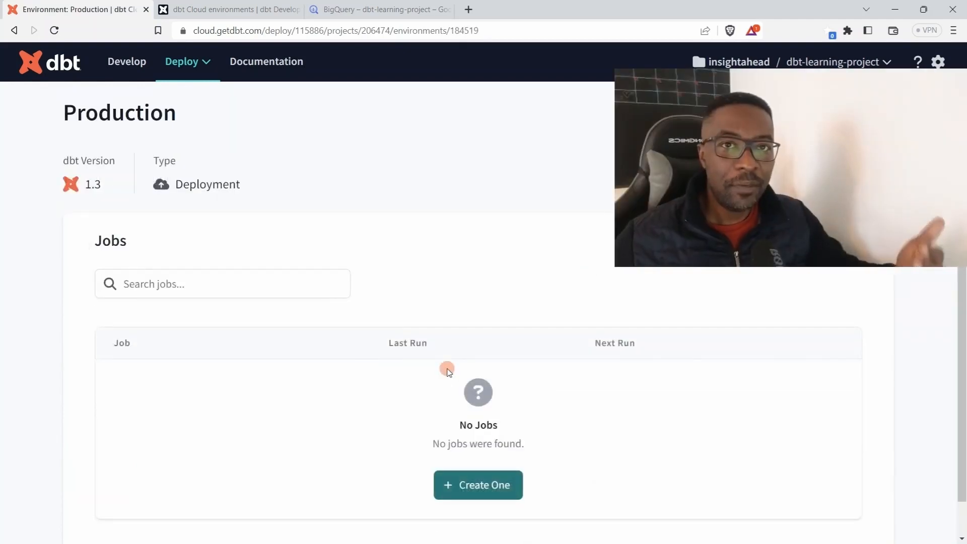